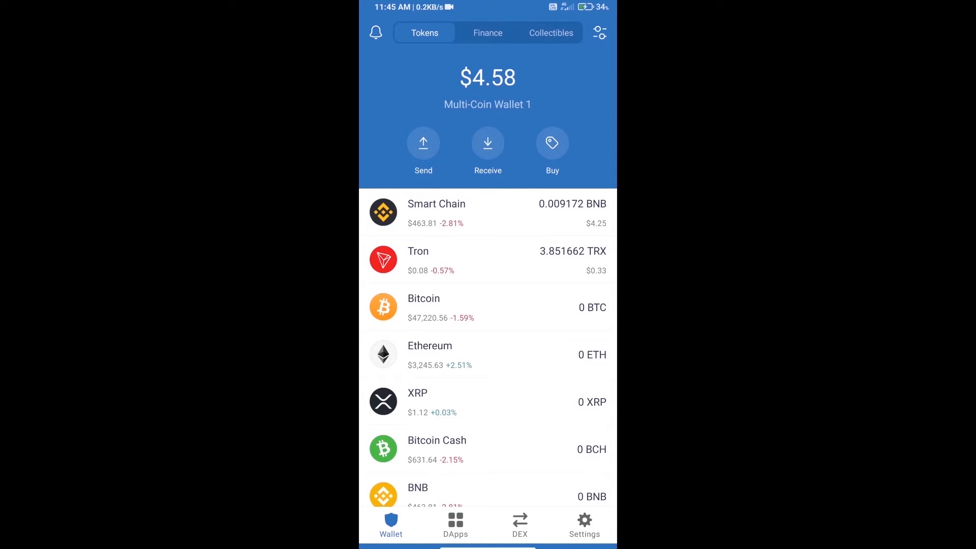
- Search for BNB, then reopen PancakeSwap from DApps history and connect it with Trust Wallet
click(552, 143)
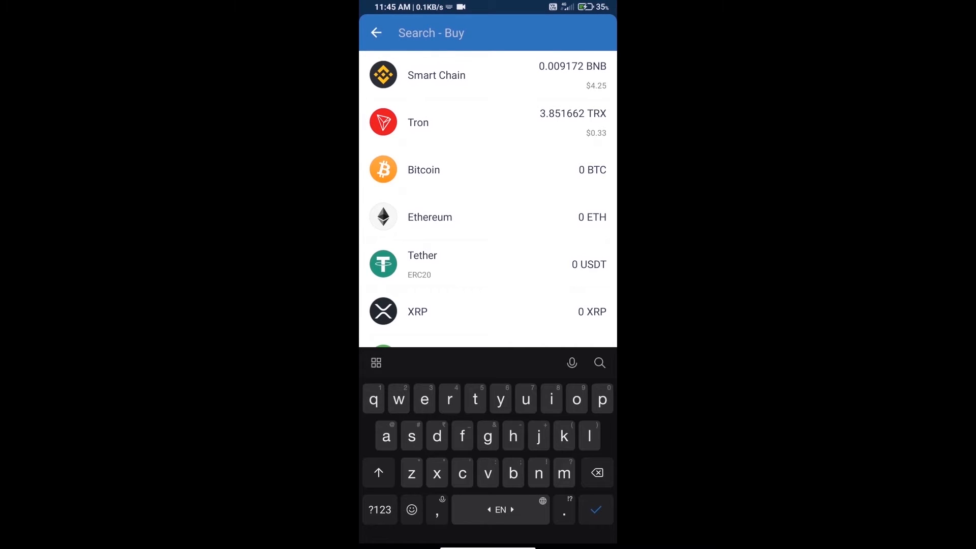
text(bnb)
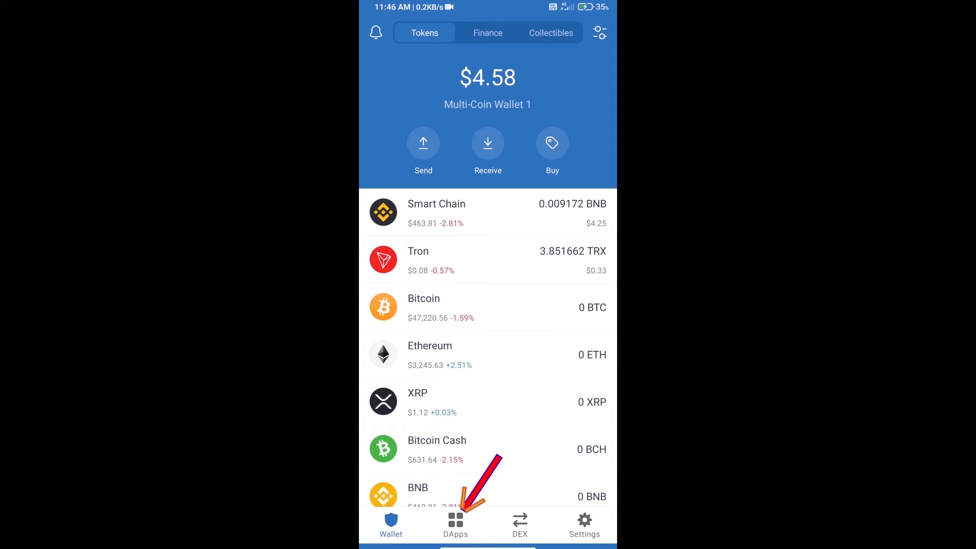
click(455, 520)
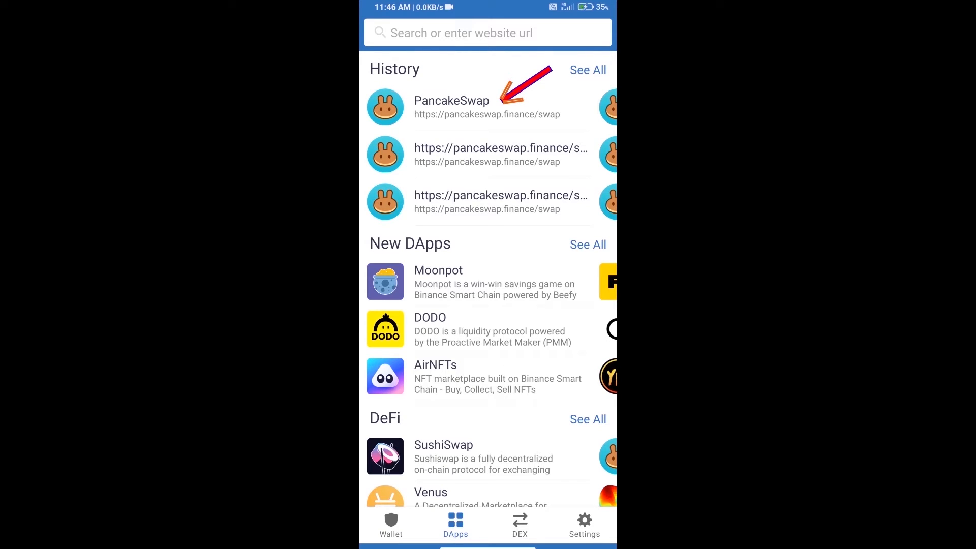
click(452, 101)
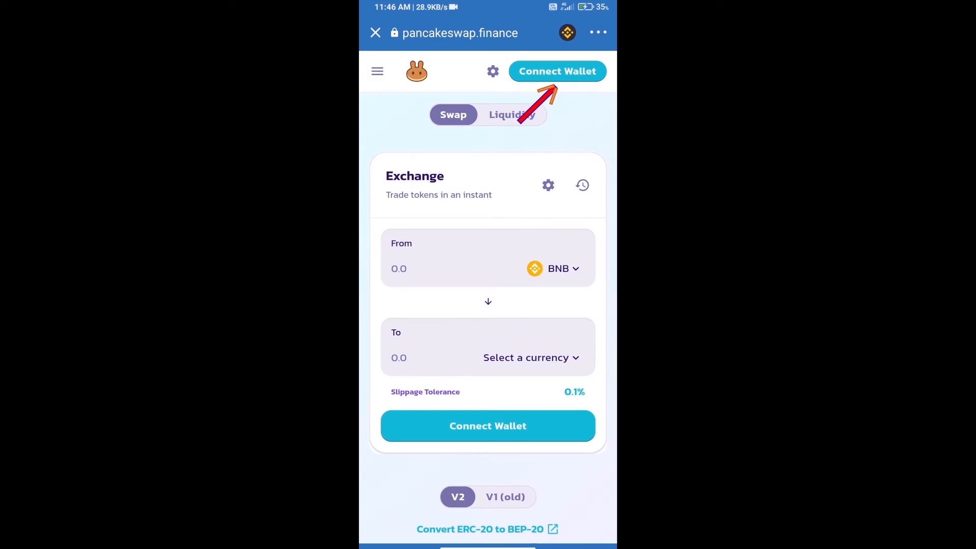
click(557, 71)
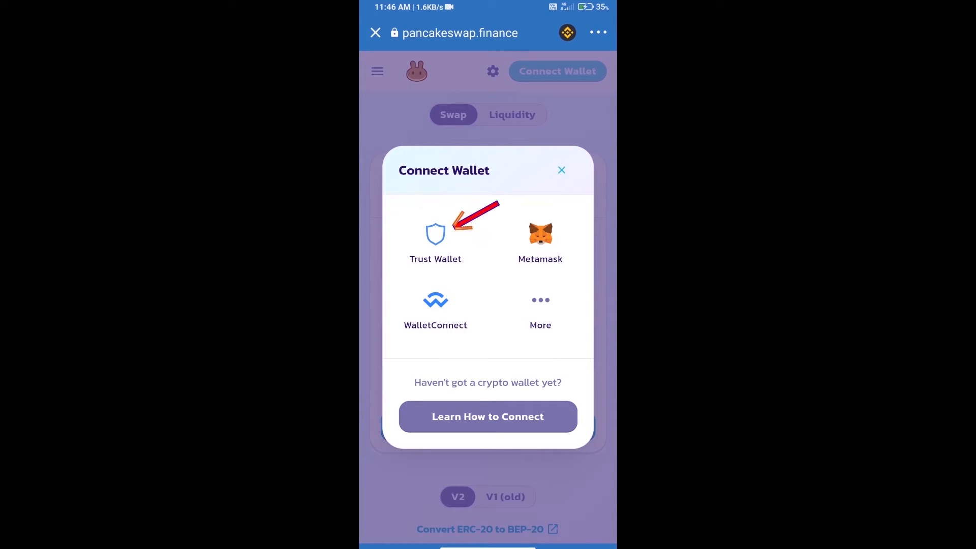
click(435, 235)
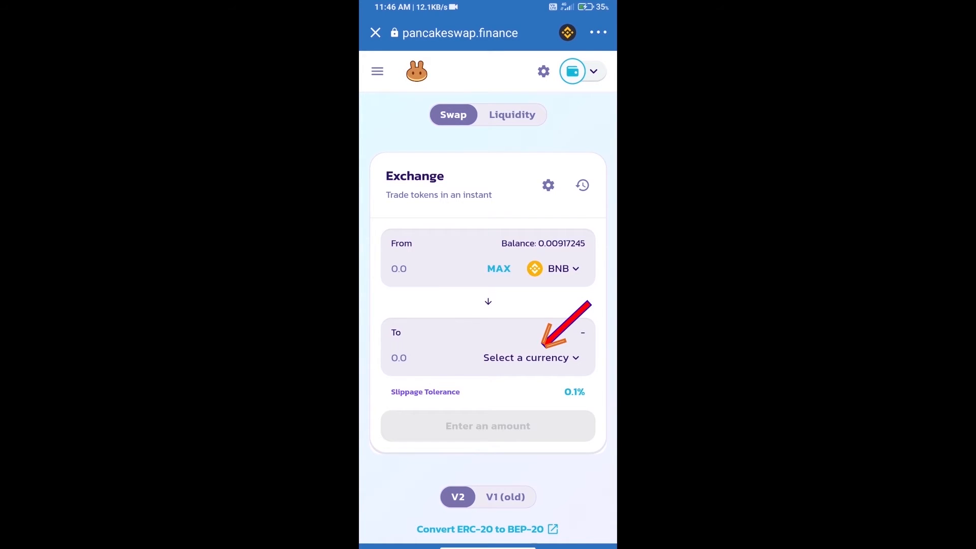
- Paste the WOLFIES contract address, accept the risk warning, and import Wolf Pups as the receive token
click(527, 358)
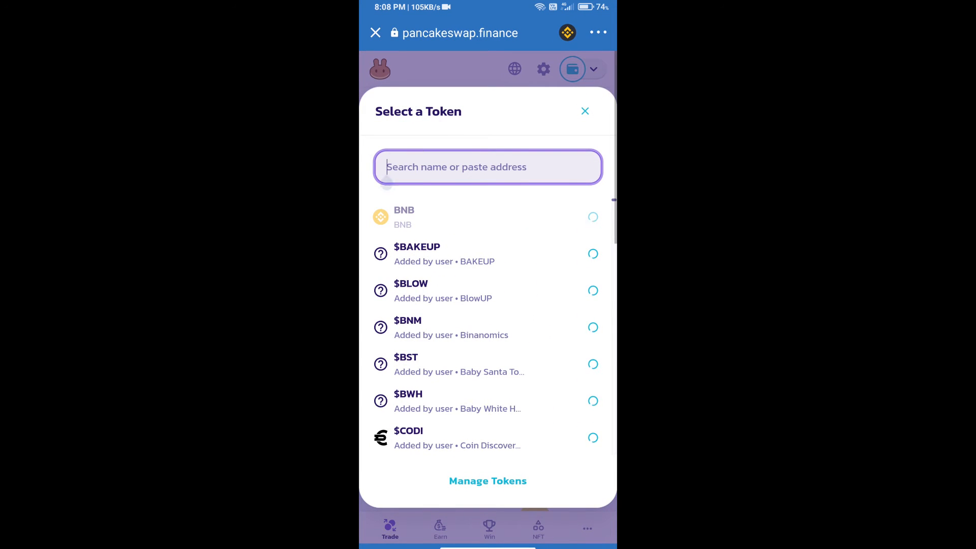
text(1C10bB934d7Ed4f82936DC7ed5f39bO2558e)
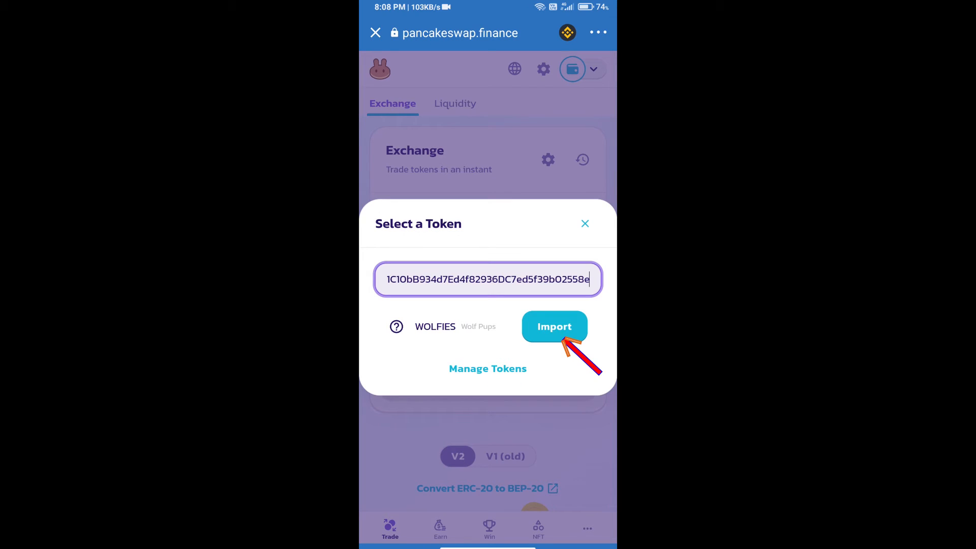
click(554, 326)
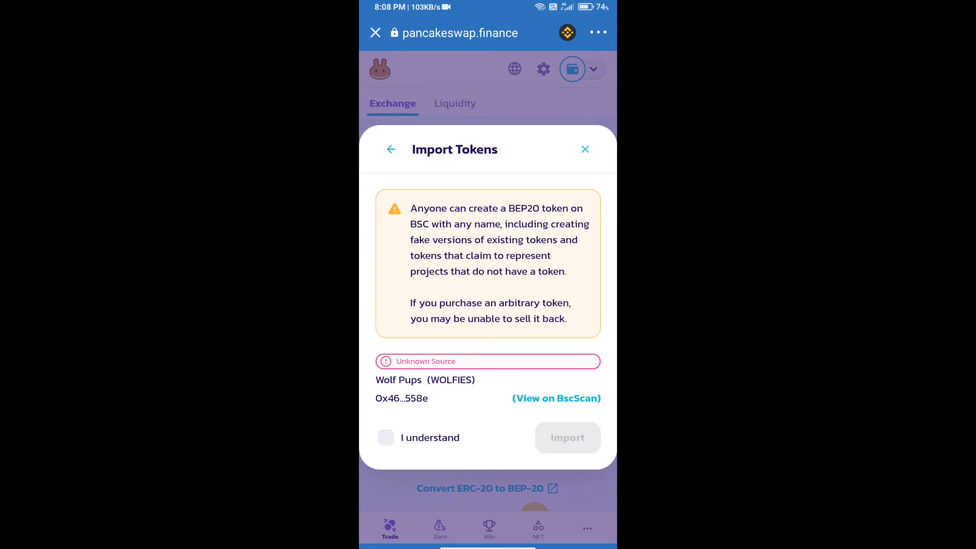
click(386, 438)
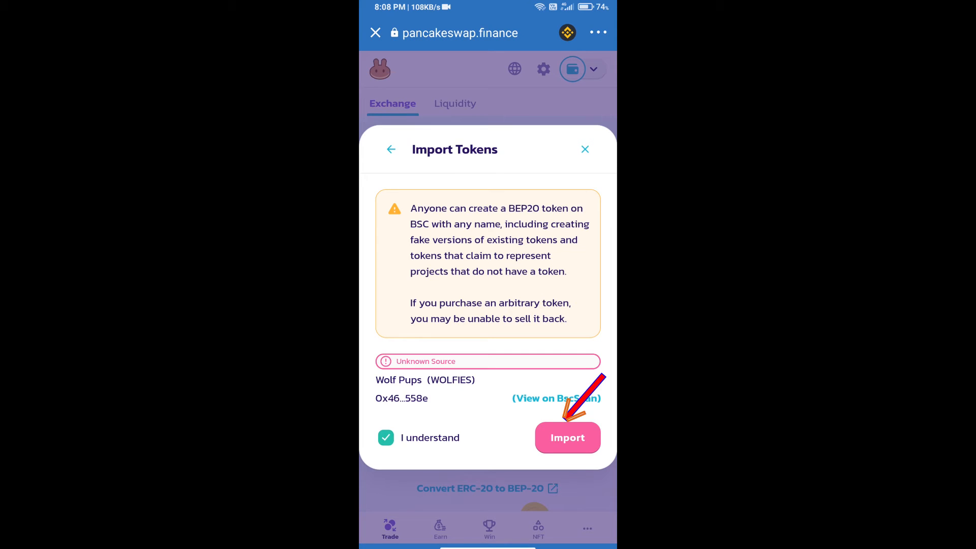
click(567, 438)
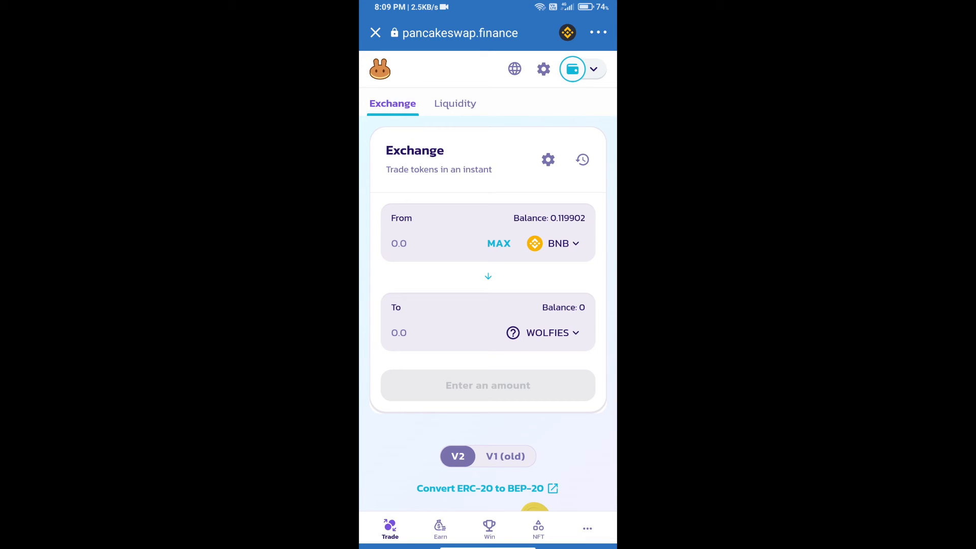
- Enter a custom slippage tolerance of 4.2 in the Exchange settings
click(548, 160)
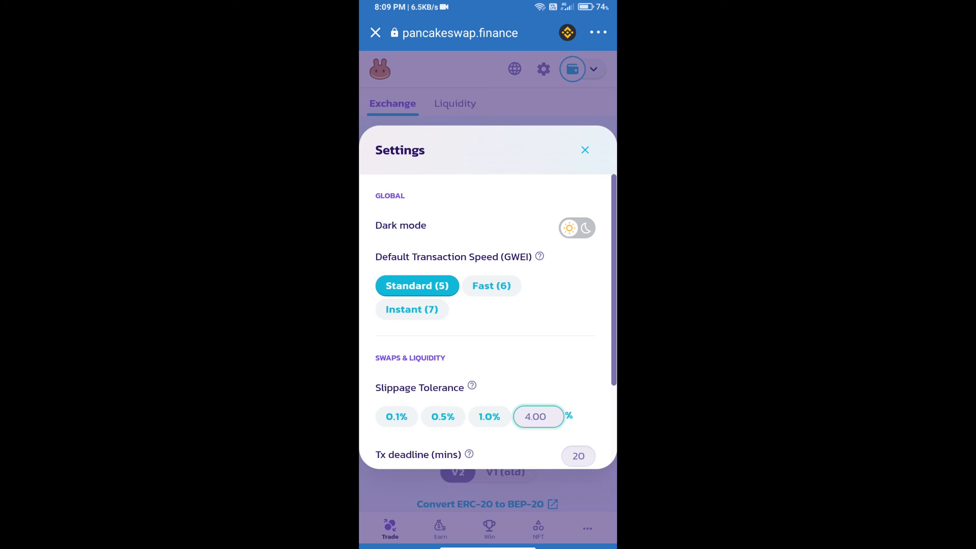
click(539, 416)
text(4.2)
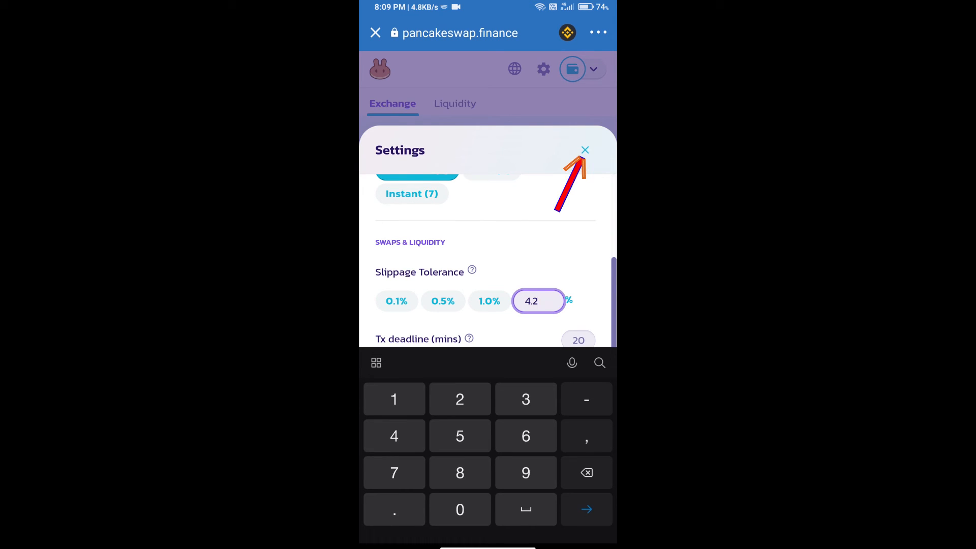
click(585, 150)
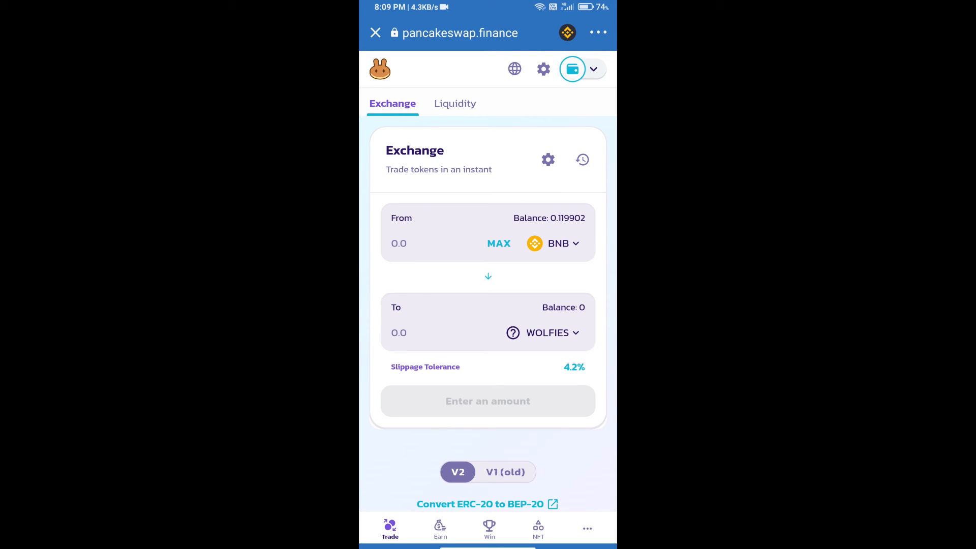
- Enter 1000 WOLFIES as the amount to receive and confirm the swap for about 0.0004 BNB
text(1000)
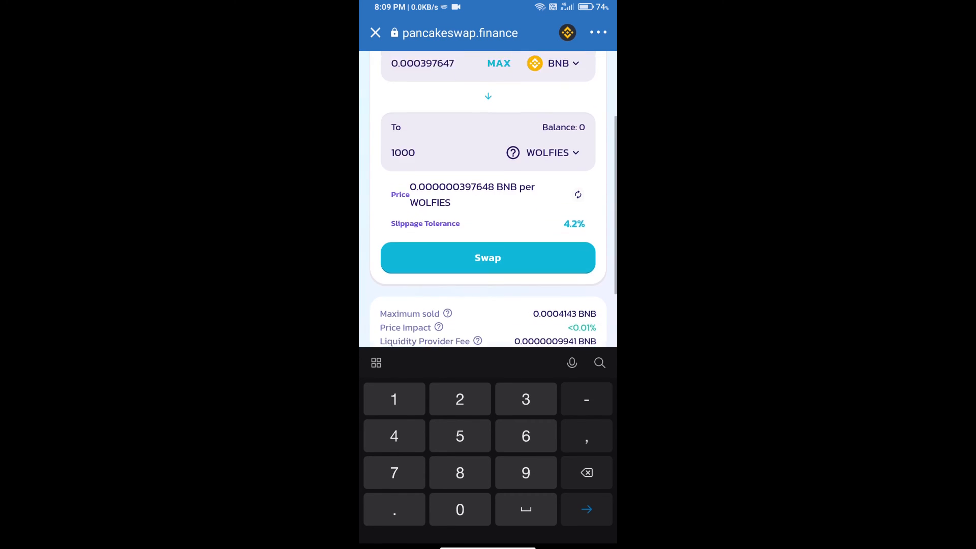
scroll(down, 3)
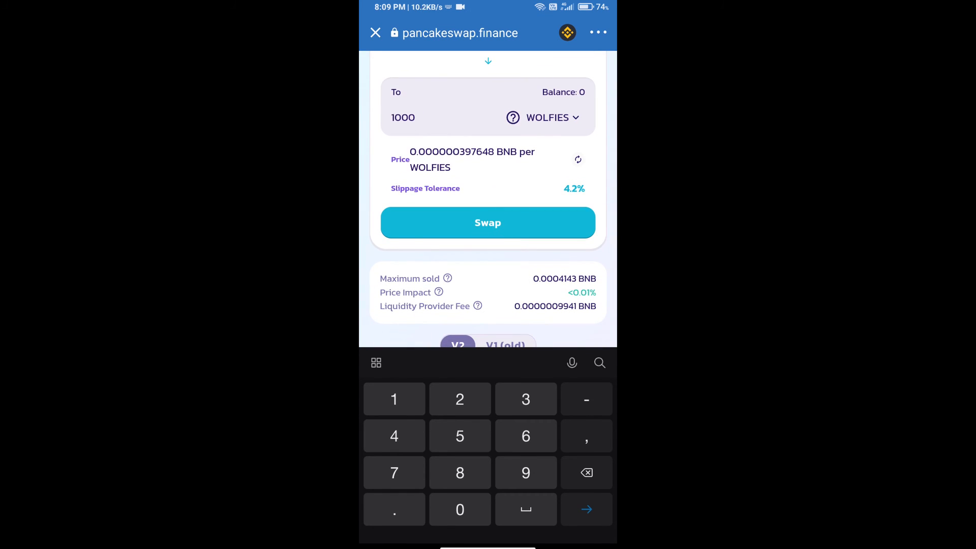
click(487, 222)
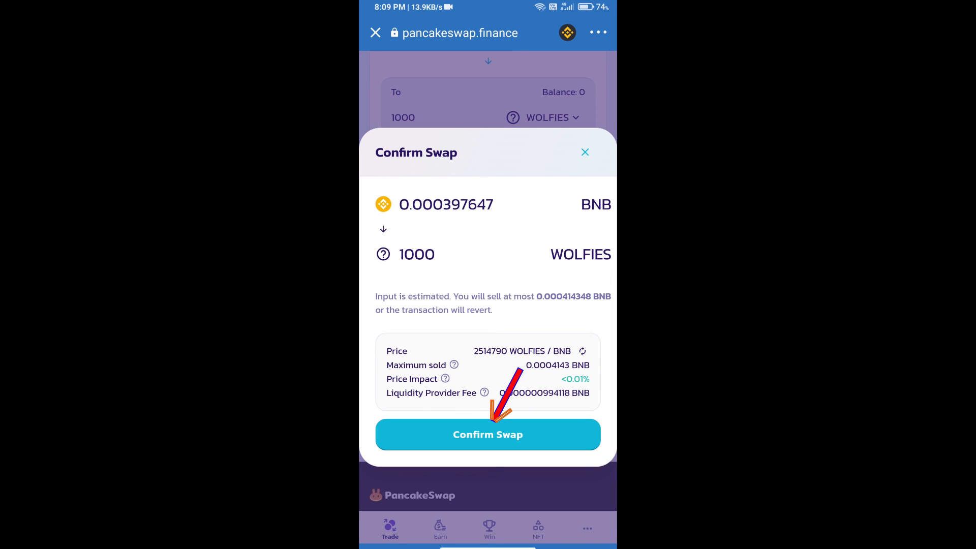
click(488, 435)
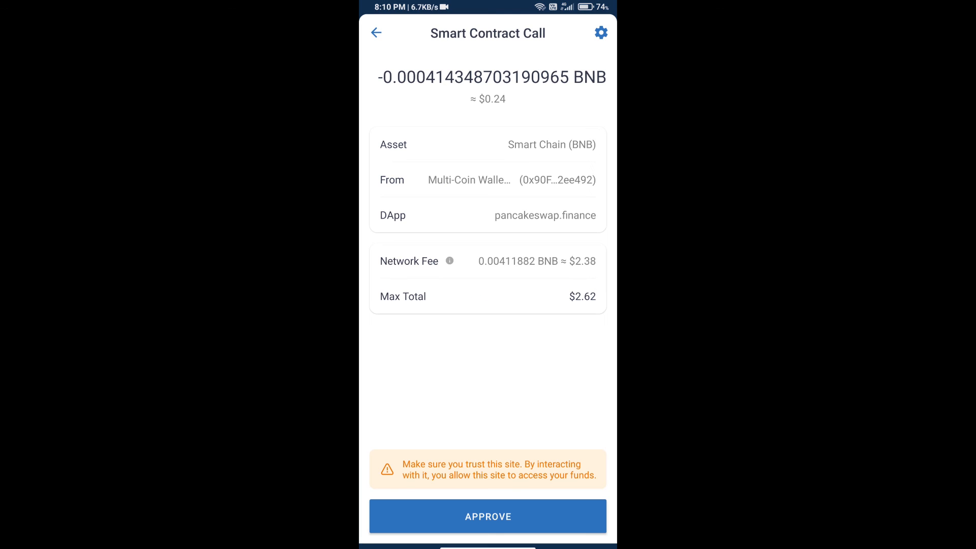